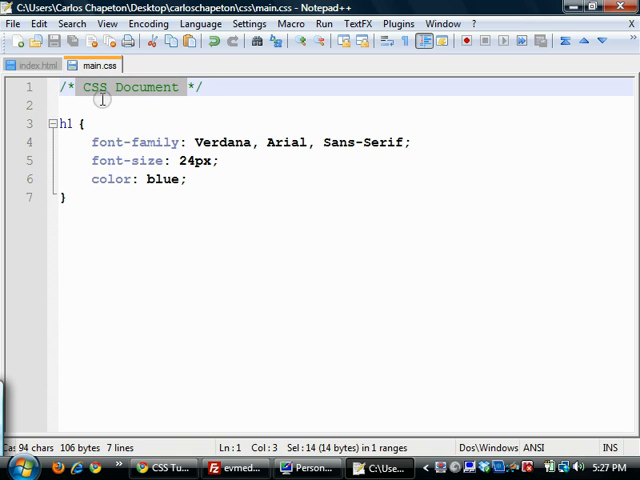
# Replace the first-line comment of main.css with /* NOTE TO YOURSELF */.
pyautogui.click(178, 104)
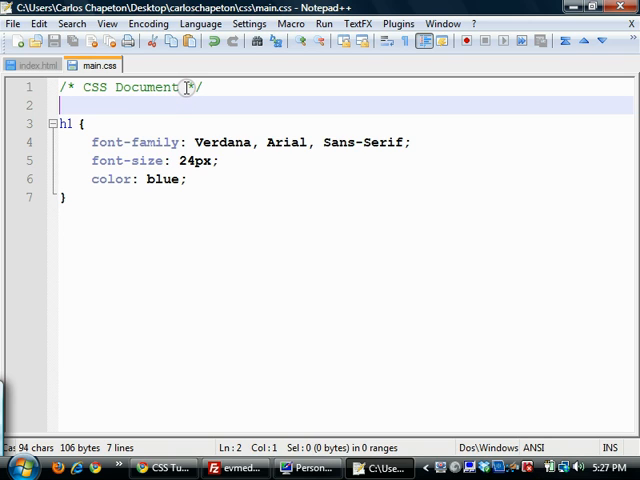
pyautogui.click(184, 88)
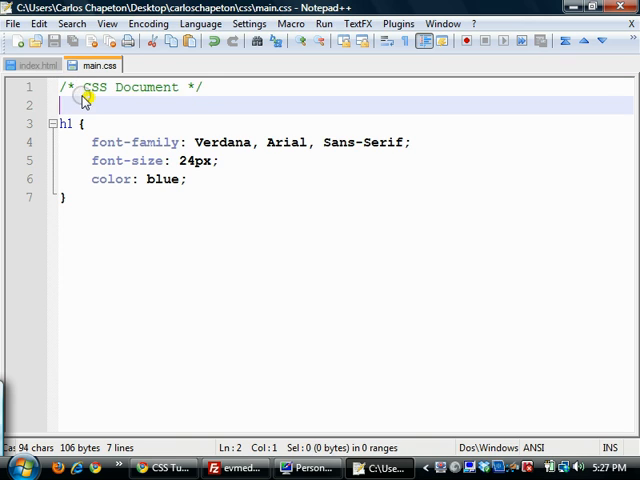
pyautogui.click(204, 88)
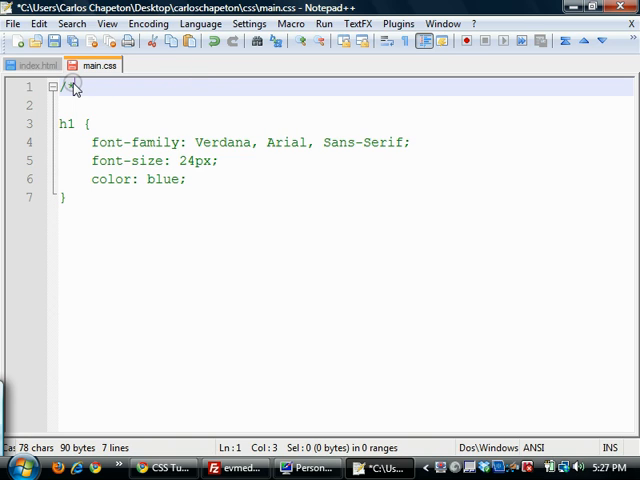
pyautogui.write('/')
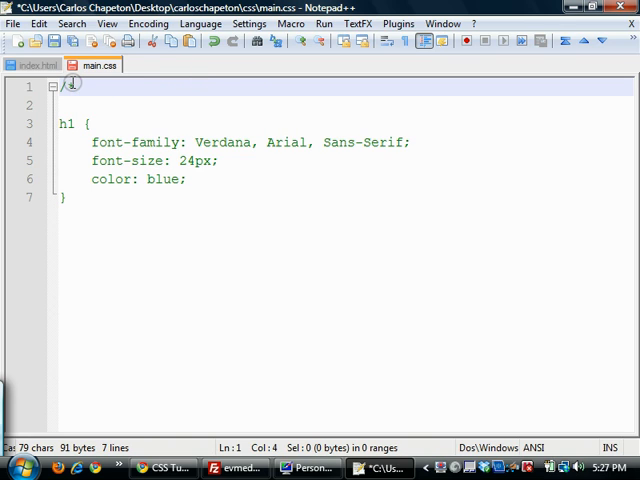
pyautogui.write('y')
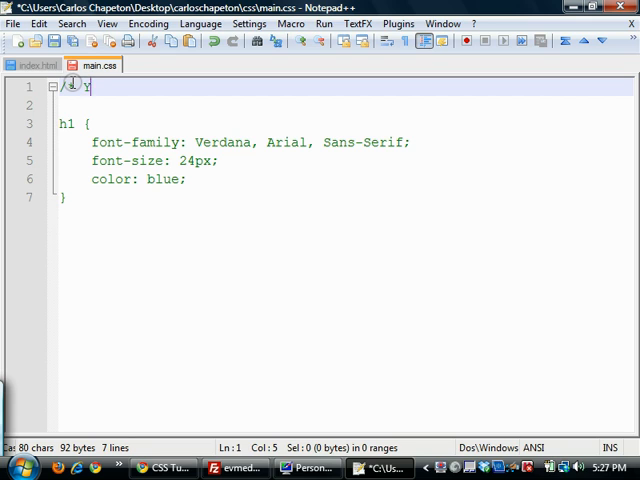
pyautogui.write('NOTE TO YOURSELF */')
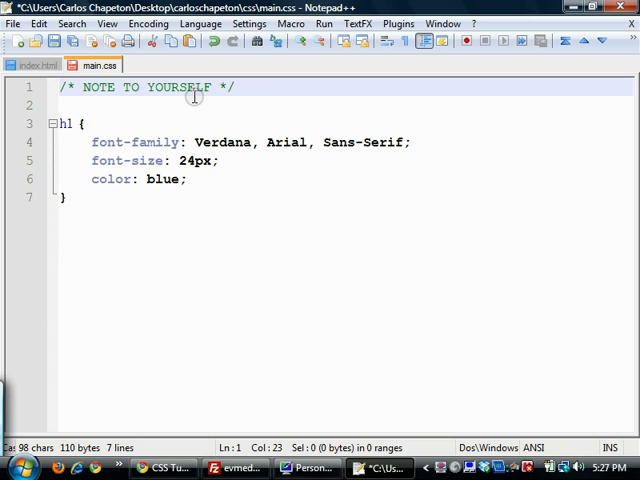
pyautogui.moveTo(72, 88)
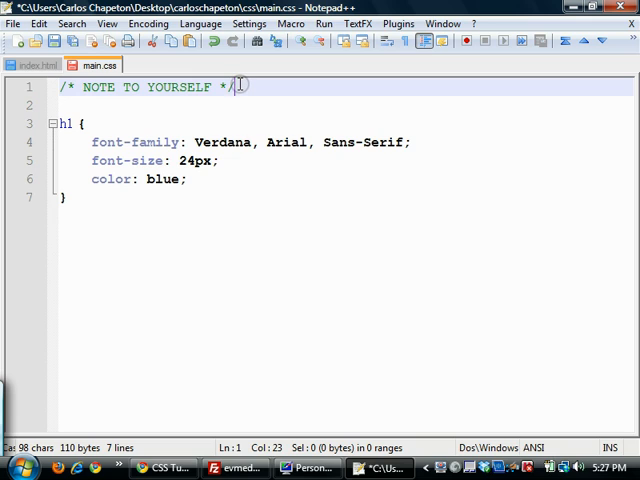
pyautogui.press('BackSpace')
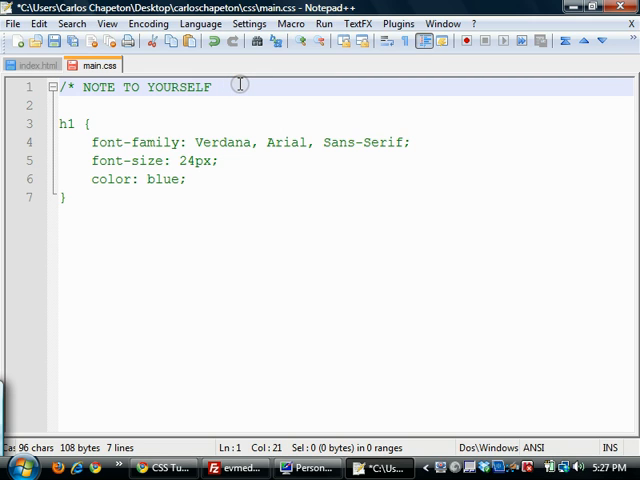
pyautogui.write('*/')
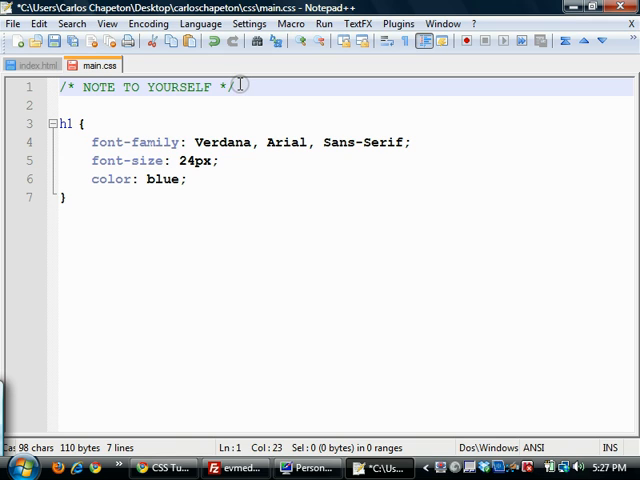
# Change the comment's text to read CSS DOCUMENT above the h1 rule.
pyautogui.doubleClick(184, 88)
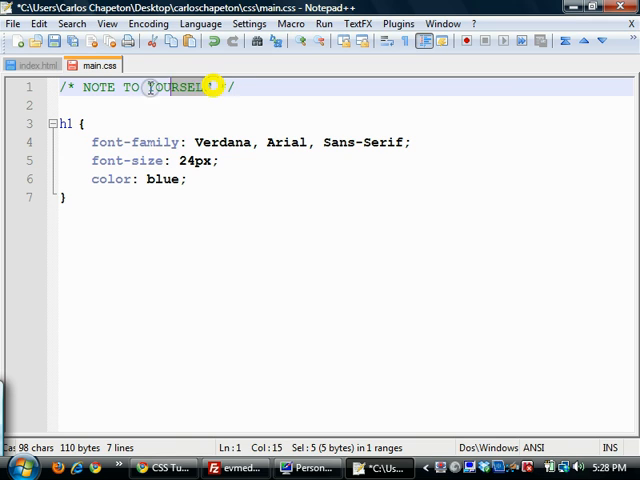
pyautogui.write('CSS DOCUMENT */')
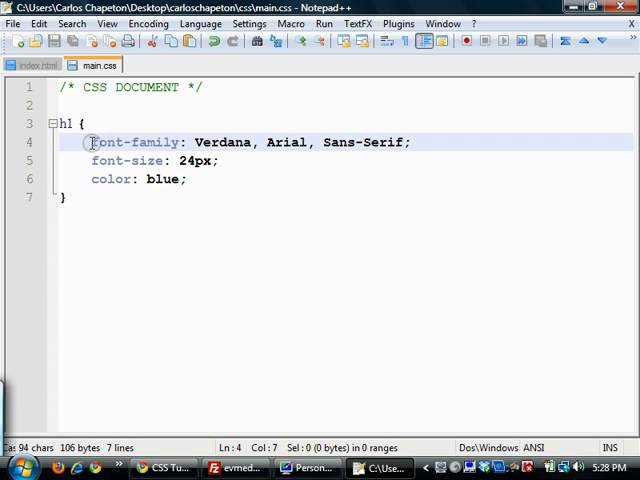
pyautogui.doubleClick(130, 142)
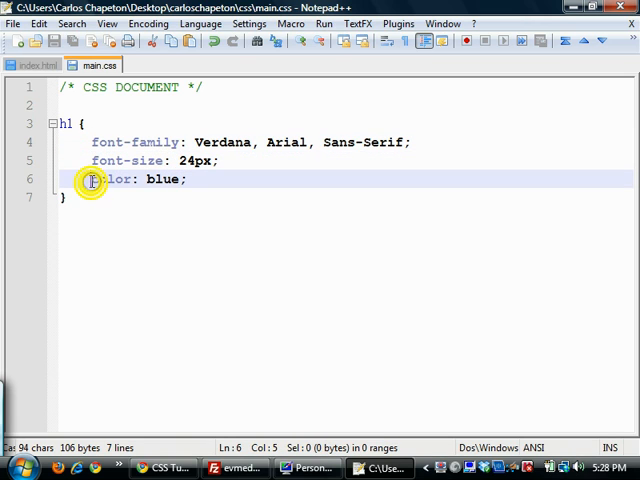
pyautogui.doubleClick(104, 180)
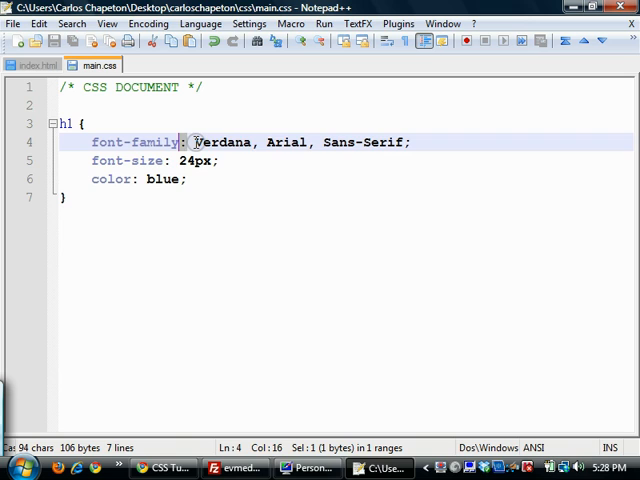
pyautogui.moveTo(194, 142); pyautogui.dragTo(364, 142)
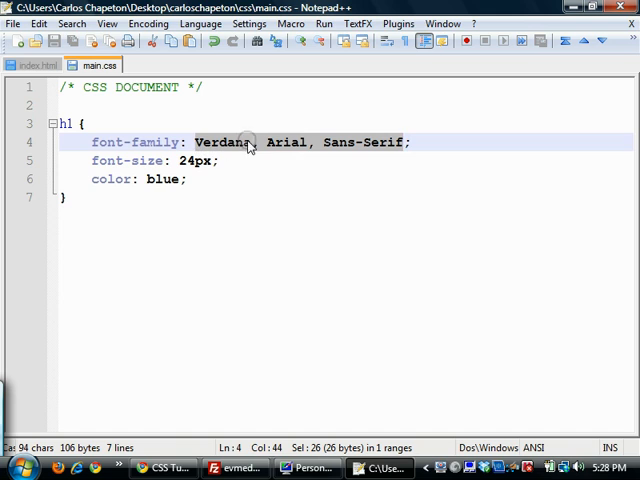
pyautogui.click(160, 180)
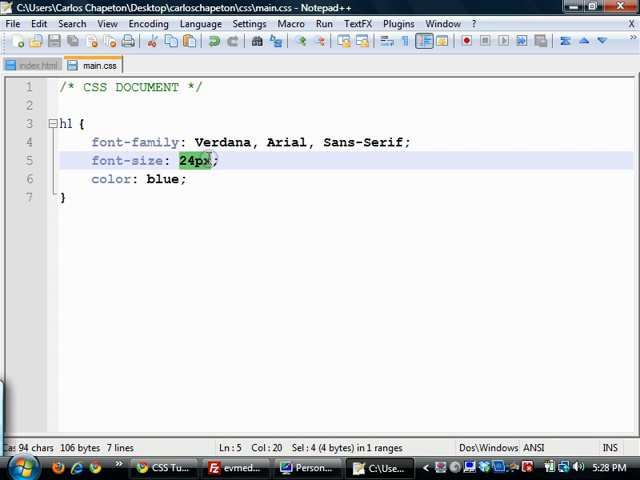
pyautogui.moveTo(156, 196)
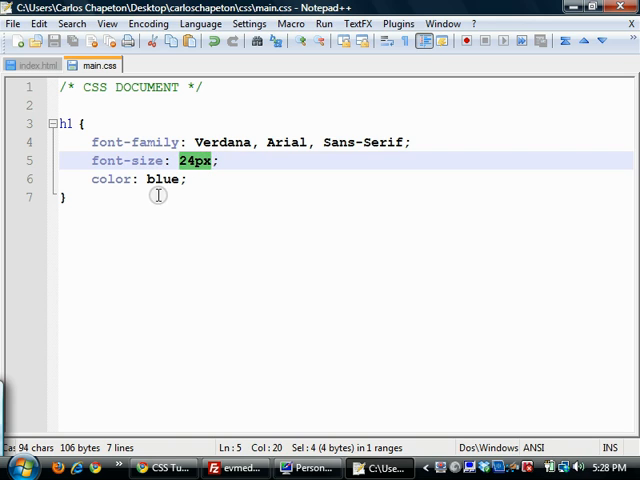
pyautogui.doubleClick(160, 180)
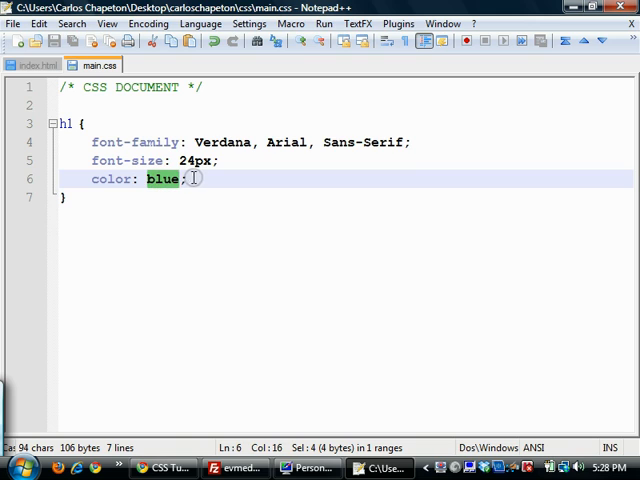
pyautogui.click(160, 180)
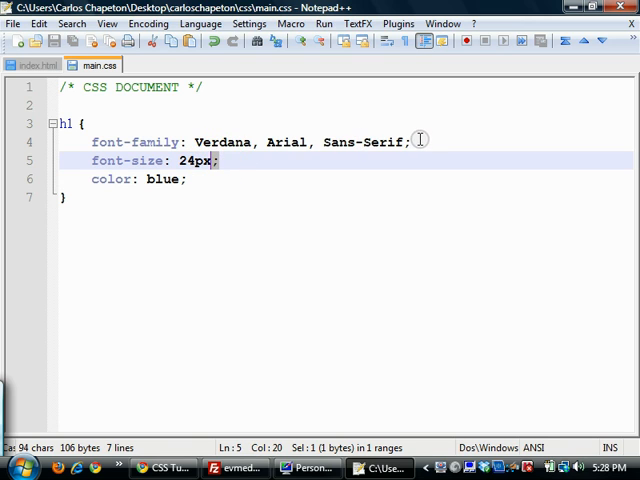
# Select and cut the whole h1 { ... } block, leaving only the CSS DOCUMENT comment.
pyautogui.click(404, 140)
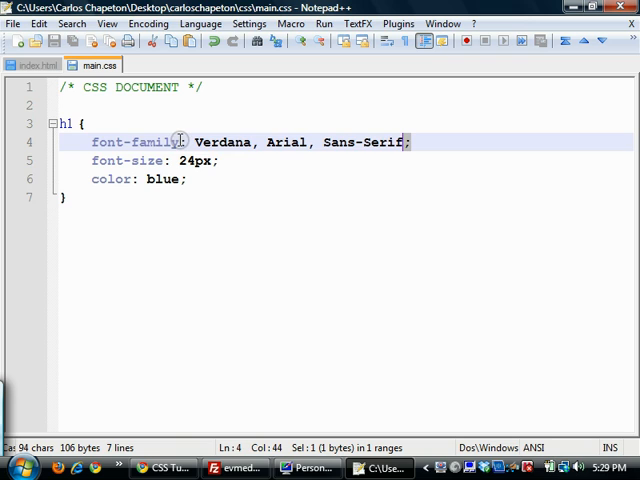
pyautogui.moveTo(92, 144)
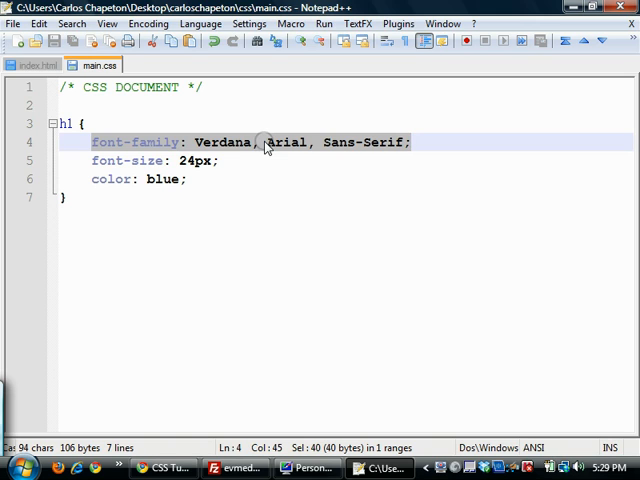
pyautogui.click(184, 180)
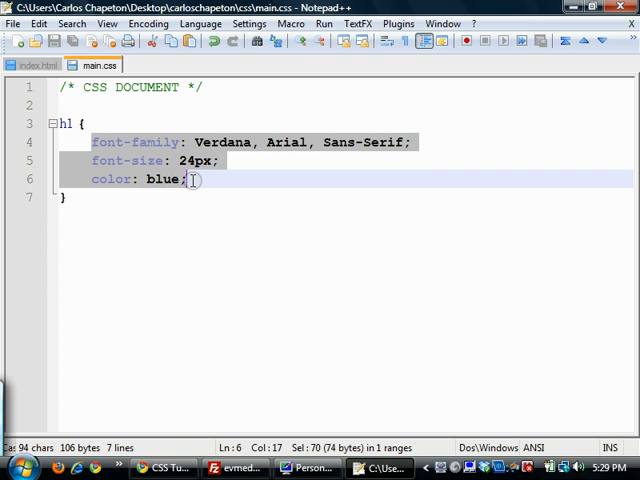
pyautogui.click(90, 122)
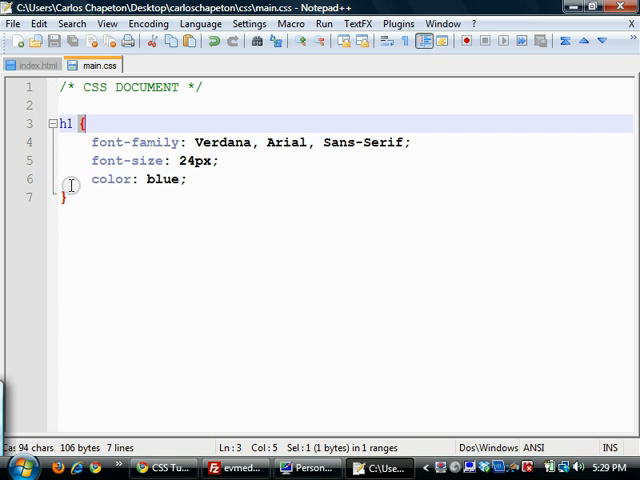
pyautogui.click(64, 198)
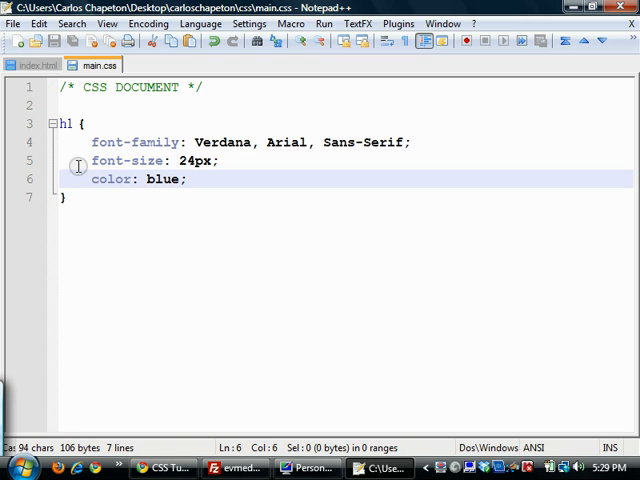
pyautogui.doubleClick(68, 122)
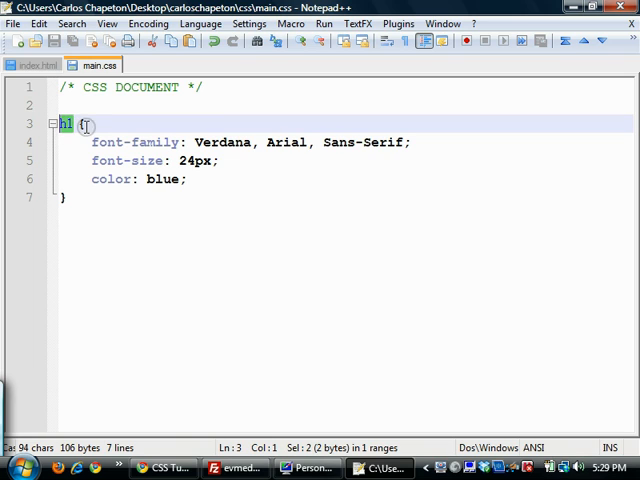
pyautogui.moveTo(90, 124); pyautogui.dragTo(178, 160)
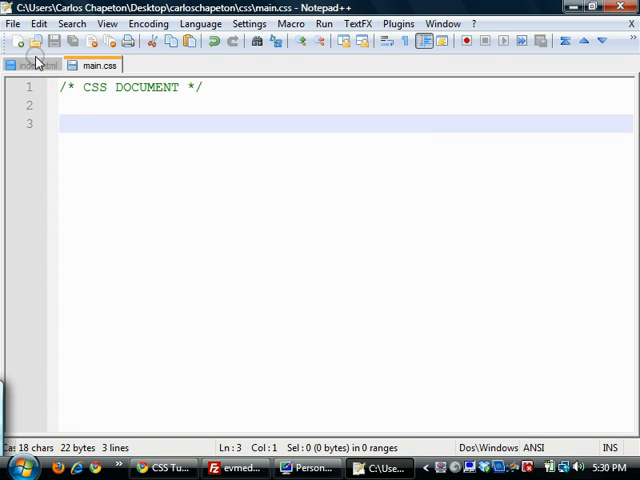
# Open index.html from the site folder in Firefox and scroll through the heading and team photo.
pyautogui.click(36, 64)
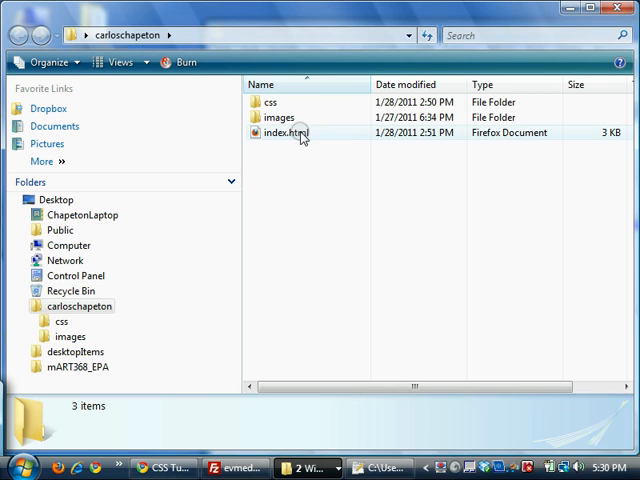
pyautogui.click(290, 132)
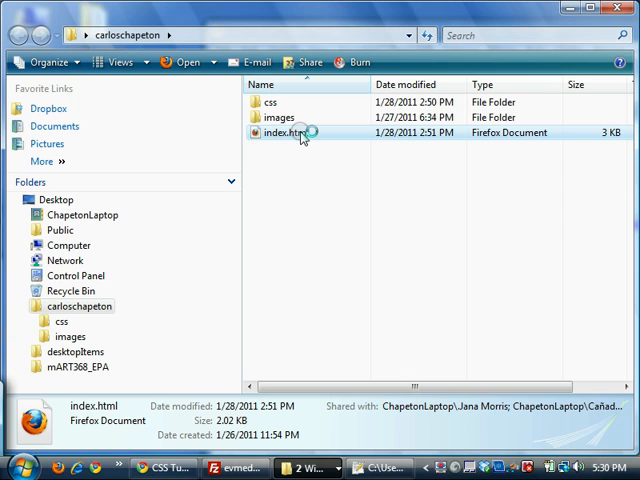
pyautogui.doubleClick(290, 132)
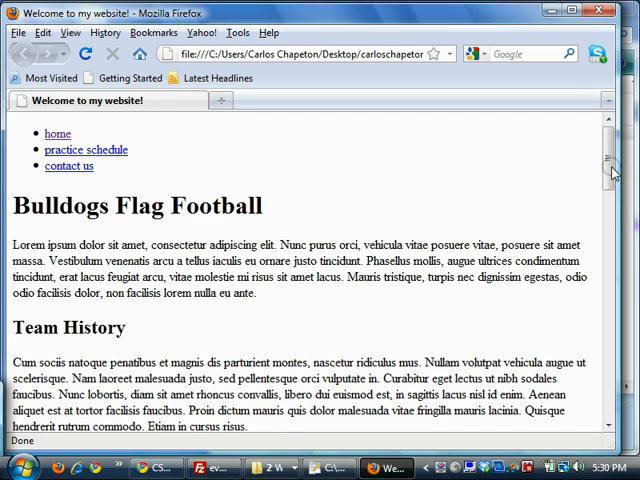
pyautogui.scroll(-3)
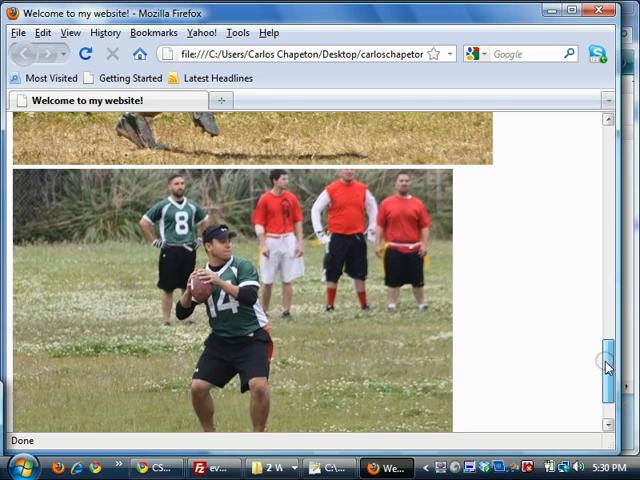
pyautogui.scroll(3)
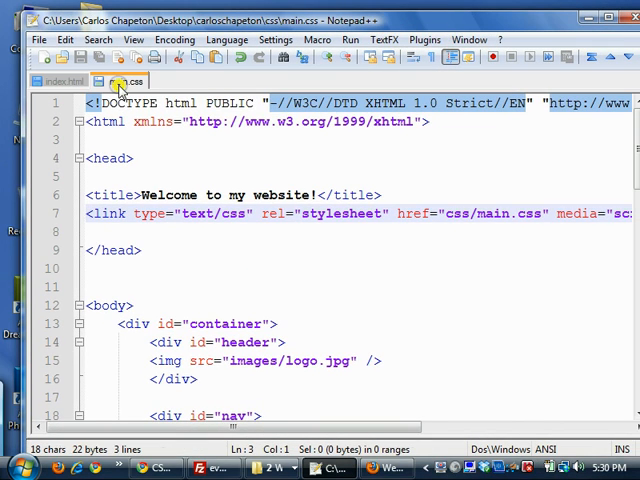
# Restore the h1 rule (Verdana, 24px, blue) in main.css, save it, and show the desktop.
pyautogui.click(122, 80)
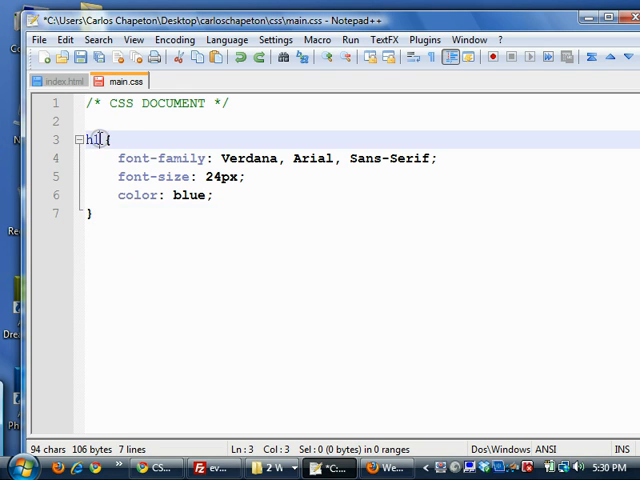
pyautogui.doubleClick(96, 140)
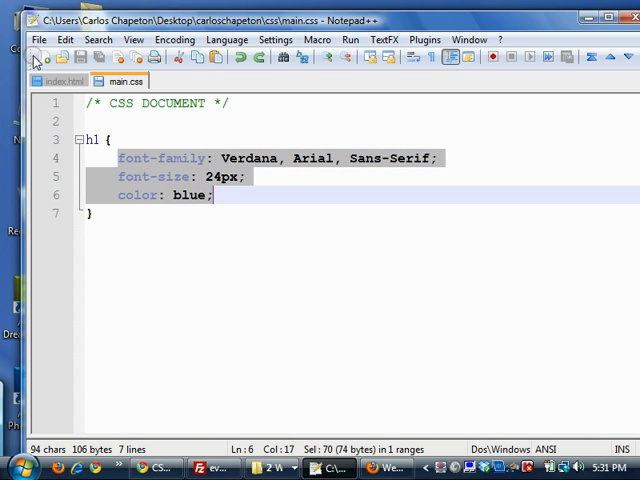
pyautogui.click(16, 12)
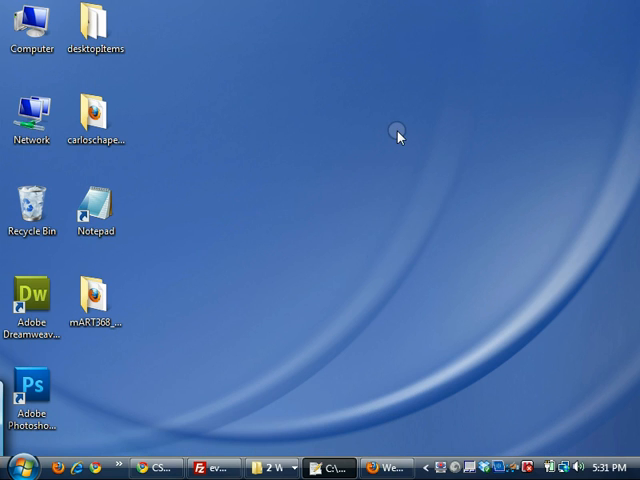
# Reload index.html in Firefox so the Bulldogs Flag Football heading renders in blue Verdana 24px.
pyautogui.click(376, 468)
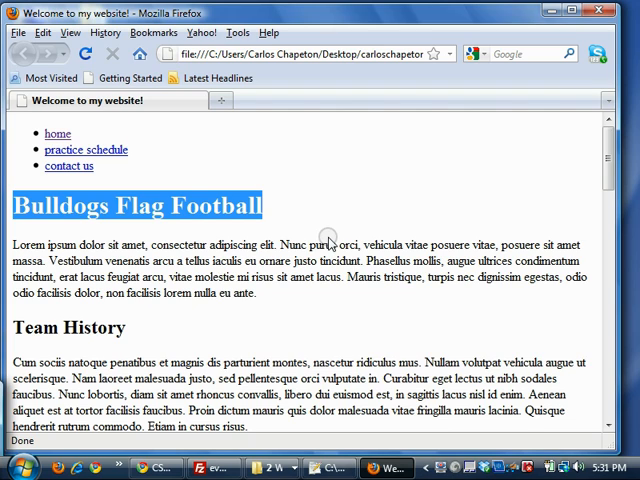
pyautogui.moveTo(144, 164)
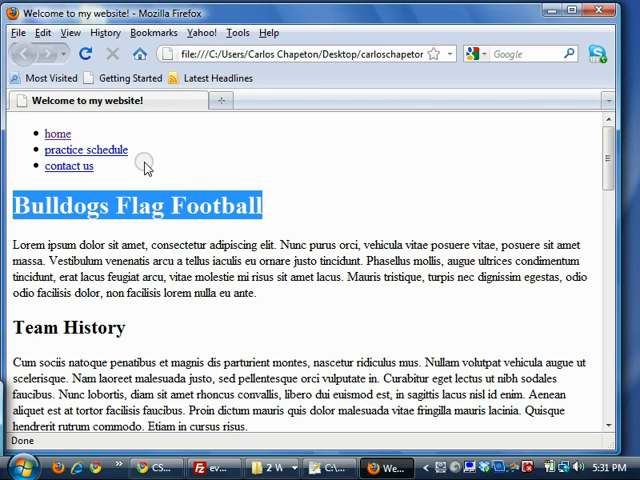
pyautogui.moveTo(192, 180)
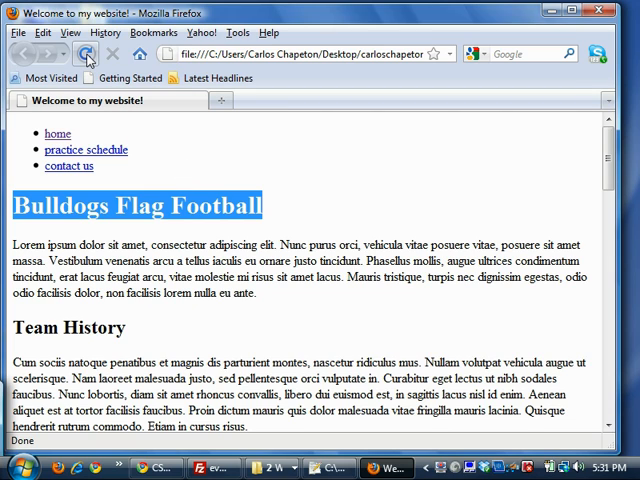
pyautogui.moveTo(86, 54)
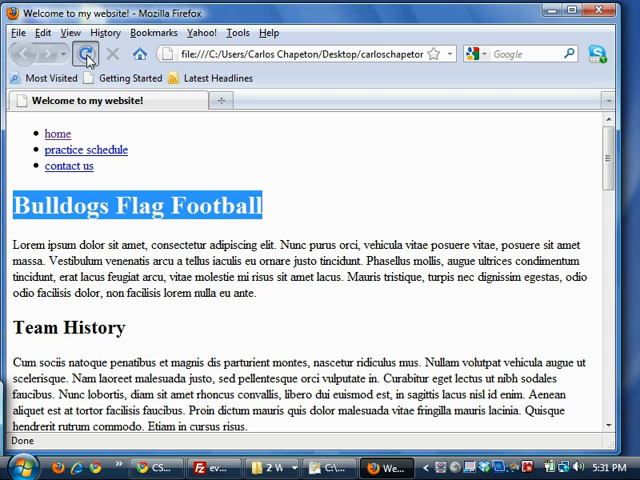
pyautogui.click(86, 52)
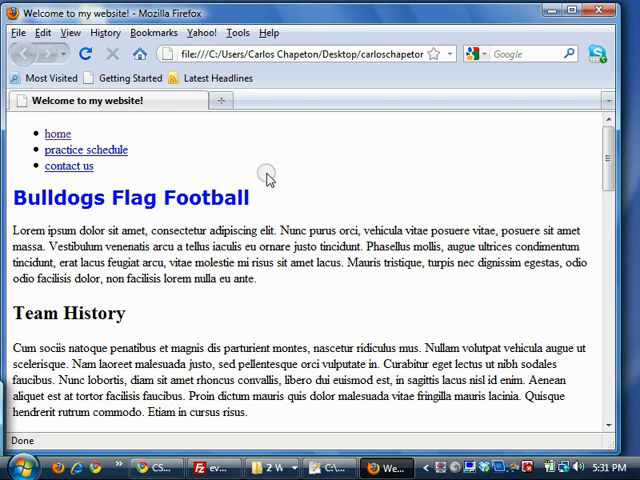
pyautogui.doubleClick(130, 196)
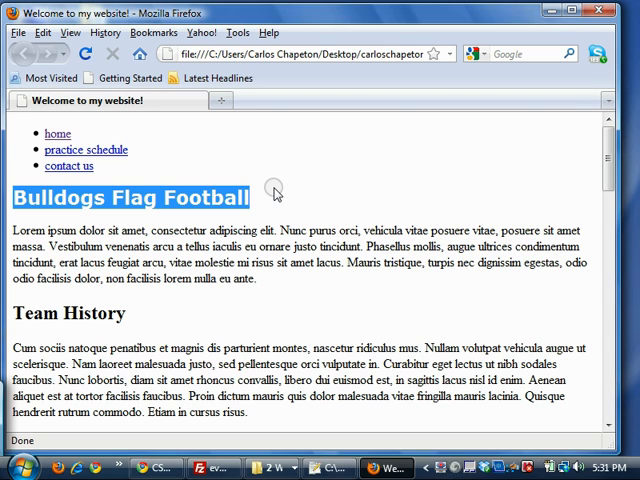
pyautogui.click(276, 192)
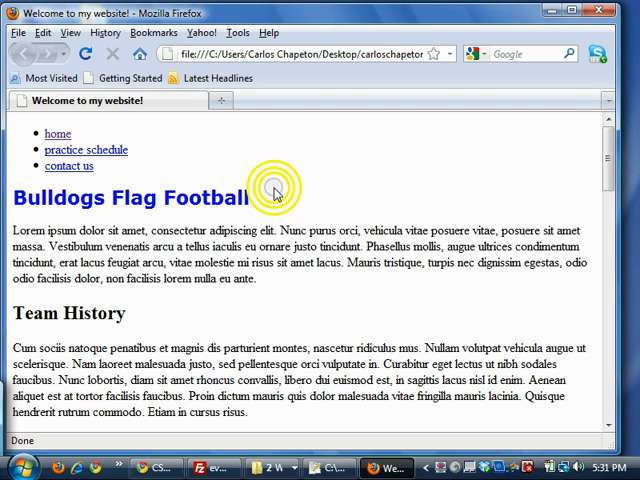
pyautogui.click(276, 192)
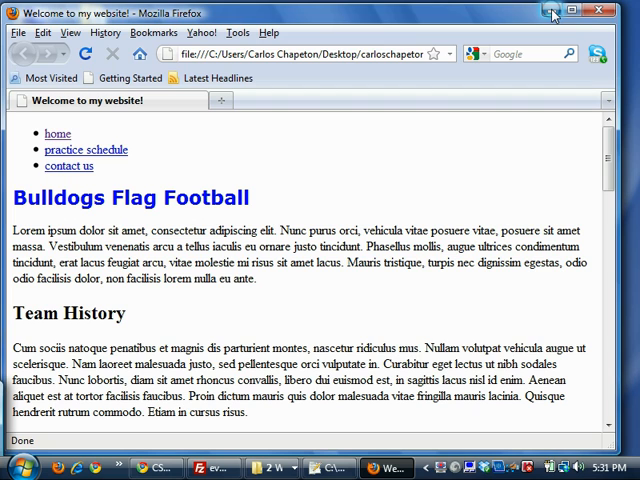
pyautogui.moveTo(552, 12)
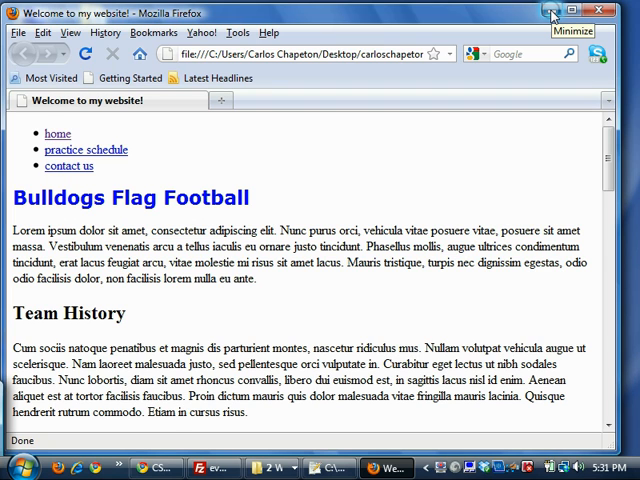
# Preview layout.jpg from the site's images folder, then close the viewer back to the file list.
pyautogui.click(552, 12)
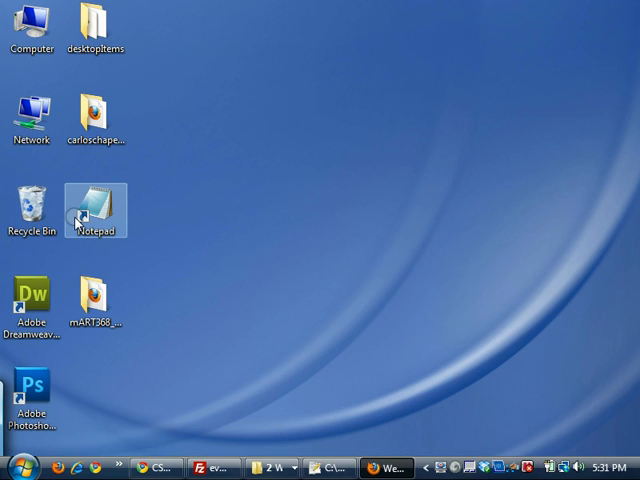
pyautogui.doubleClick(96, 110)
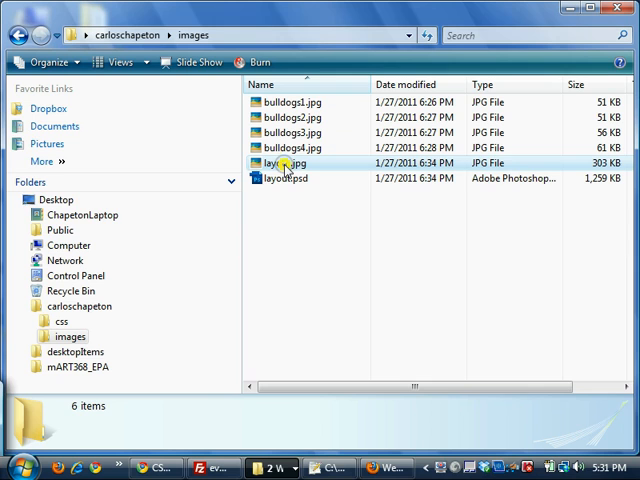
pyautogui.doubleClick(288, 162)
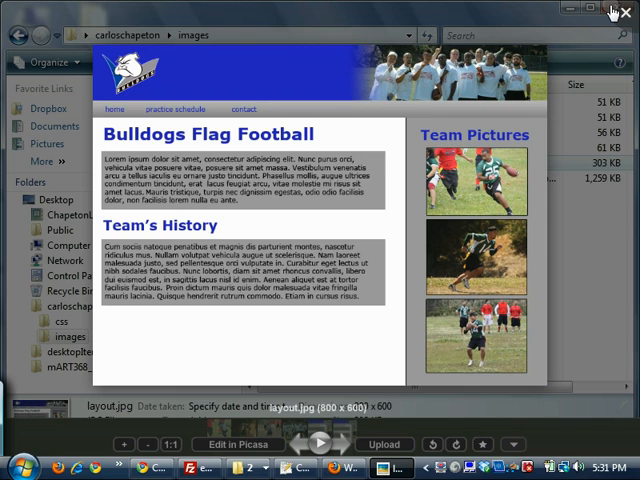
pyautogui.click(616, 8)
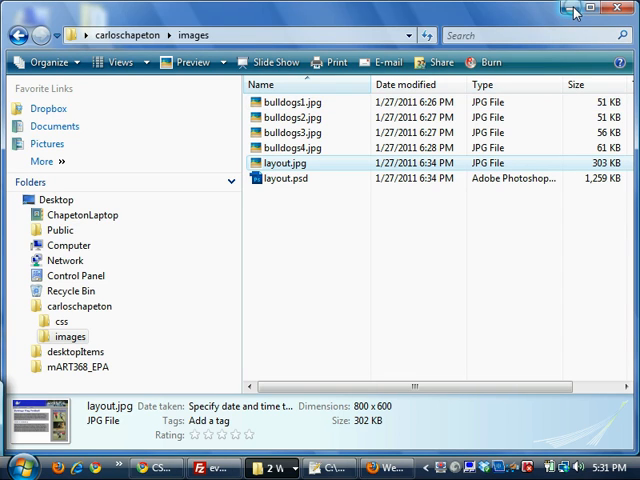